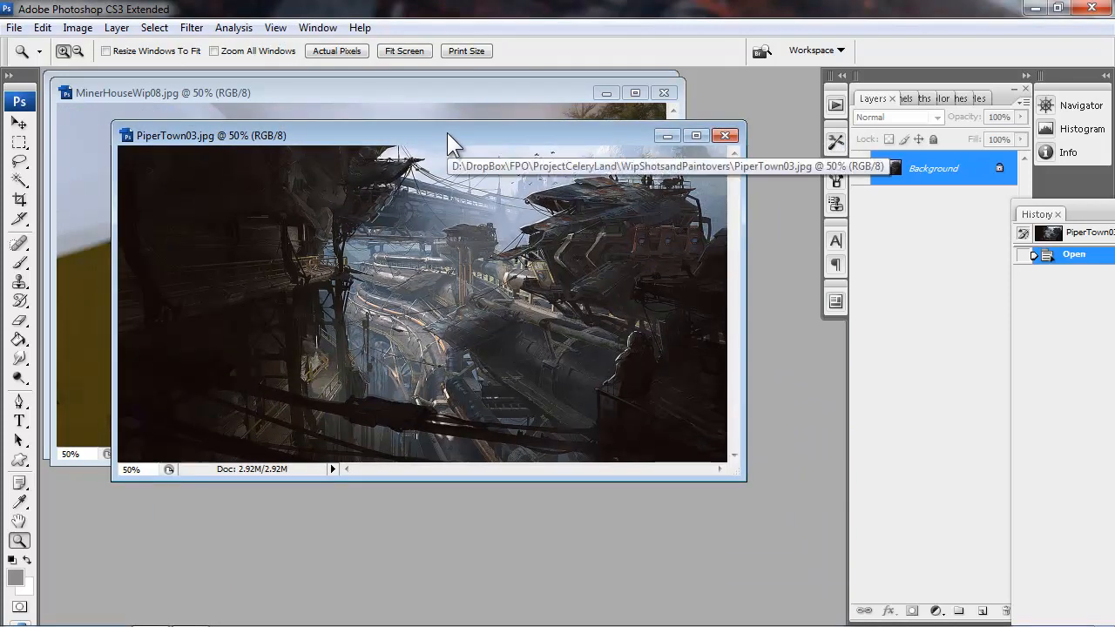
{"action": "mouse_move", "coordinate": [460, 140]}
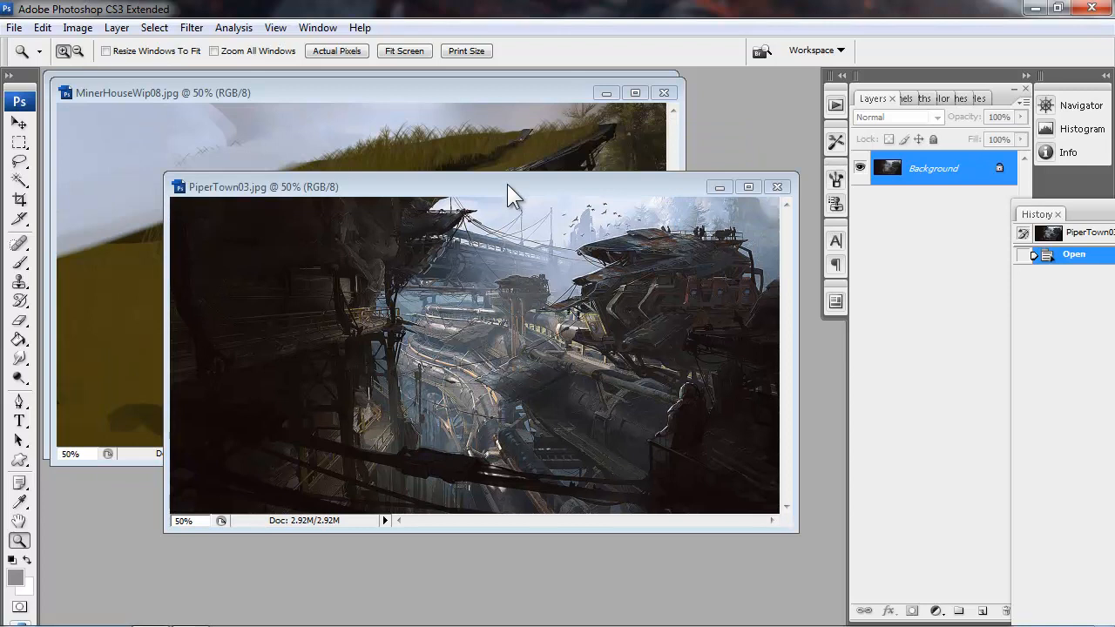
- Move the PiperTown03 reference window aside before building the dark left panel
{"action": "left_click_drag", "start_coordinate": [512, 187], "coordinate": [445, 143]}
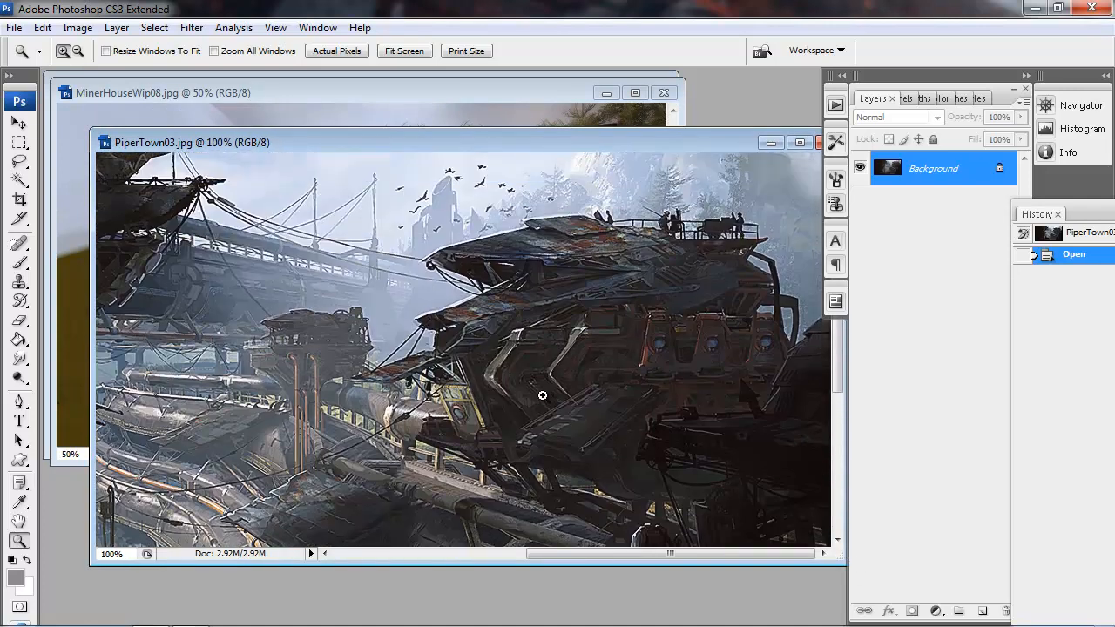
{"action": "mouse_move", "coordinate": [479, 158]}
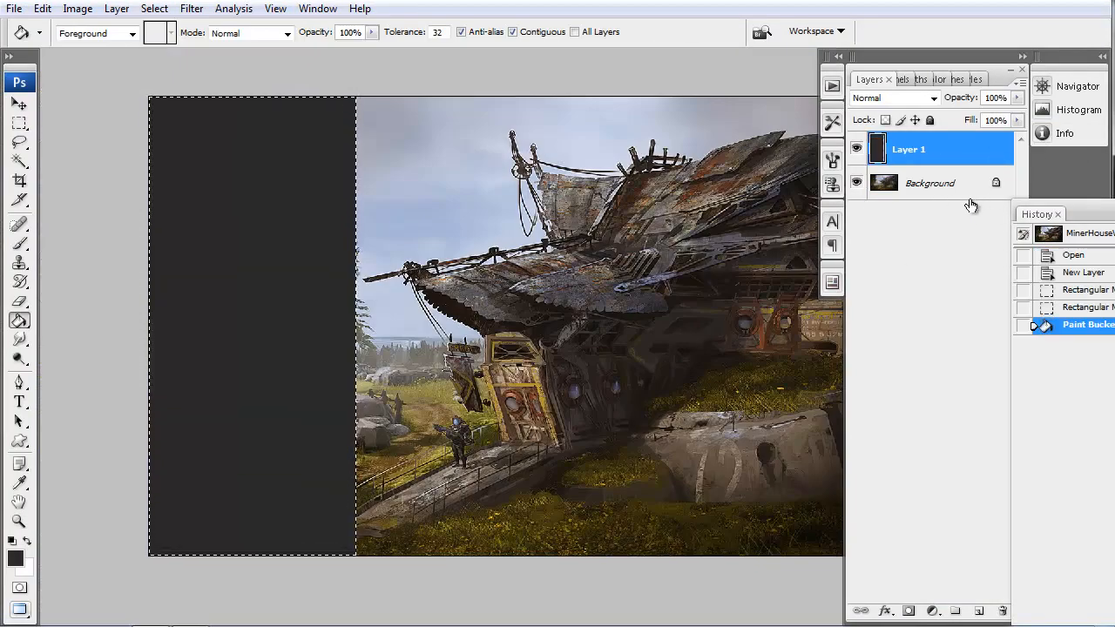
- Drop Layer 1 to about 81% opacity, add a new layer and marquee a square swatch near the panel top
{"action": "left_click_drag", "start_coordinate": [1020, 115], "coordinate": [992, 115]}
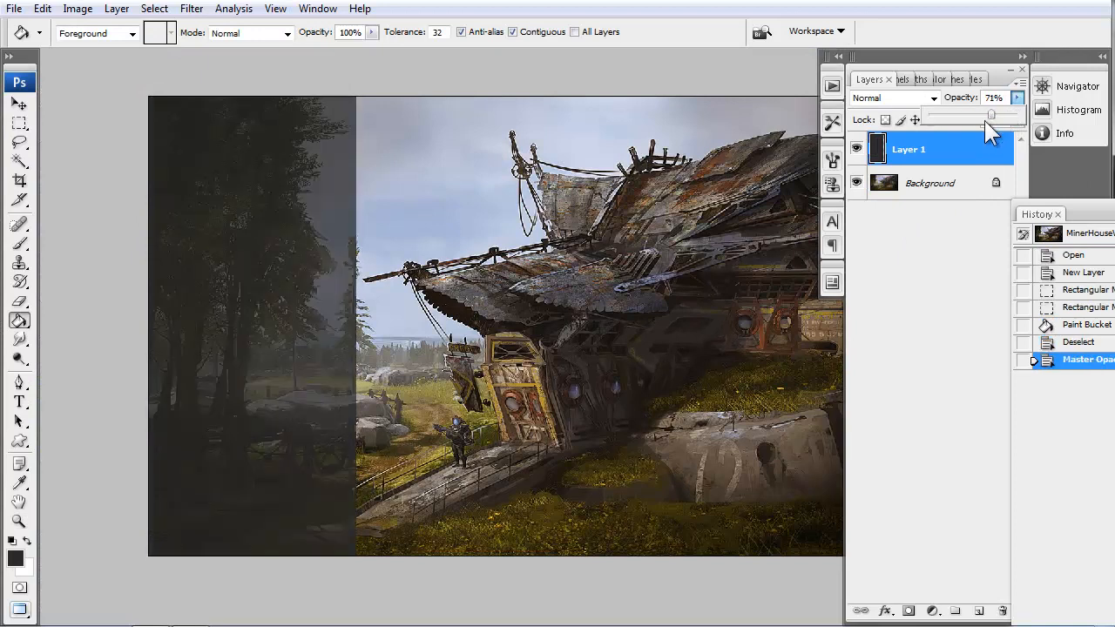
{"action": "left_click_drag", "start_coordinate": [991, 115], "coordinate": [1018, 115]}
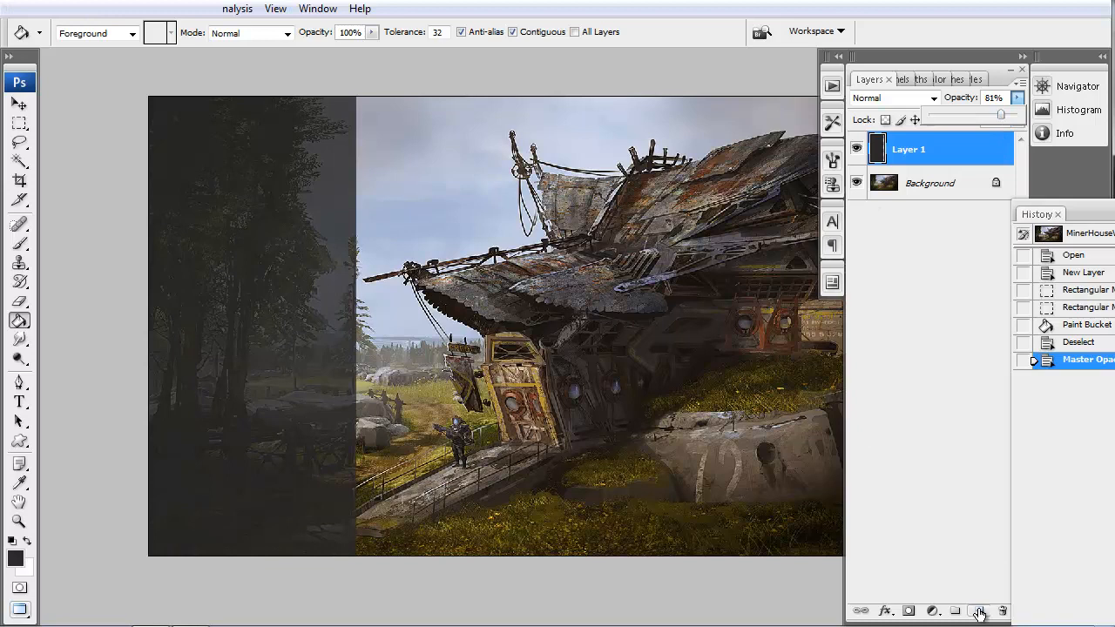
{"action": "left_click", "coordinate": [983, 610]}
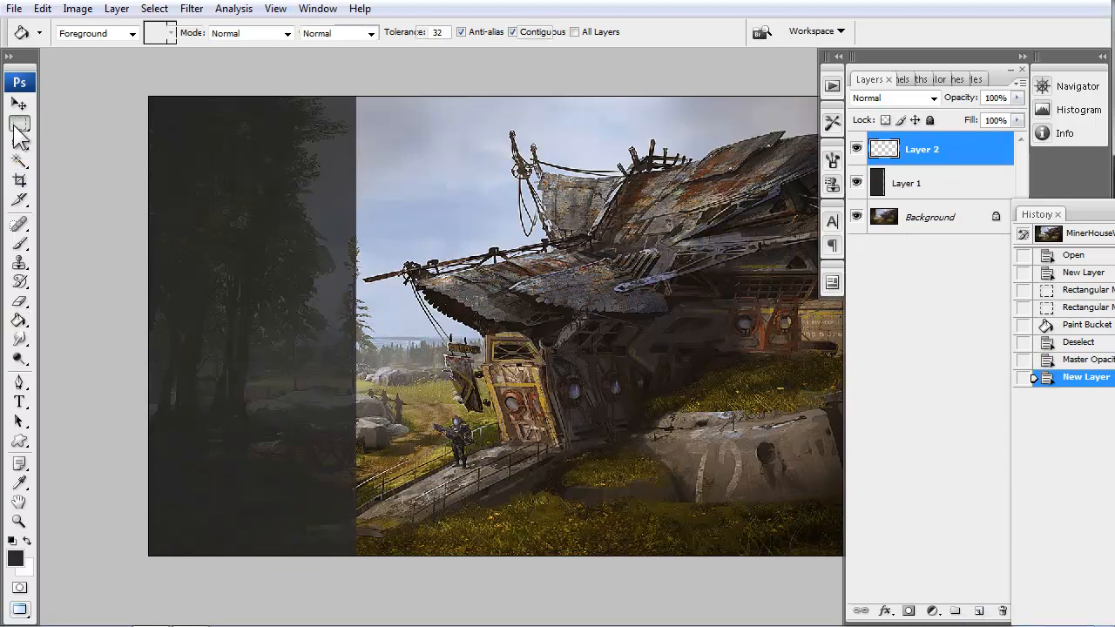
{"action": "left_click", "coordinate": [21, 129]}
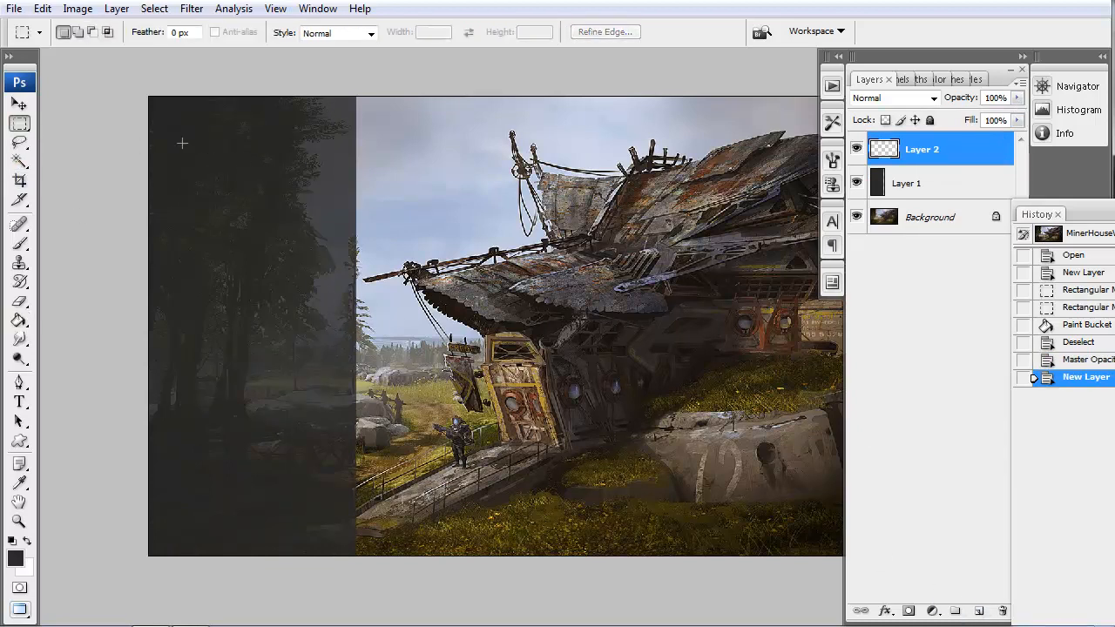
{"action": "left_click_drag", "start_coordinate": [157, 131], "coordinate": [253, 234]}
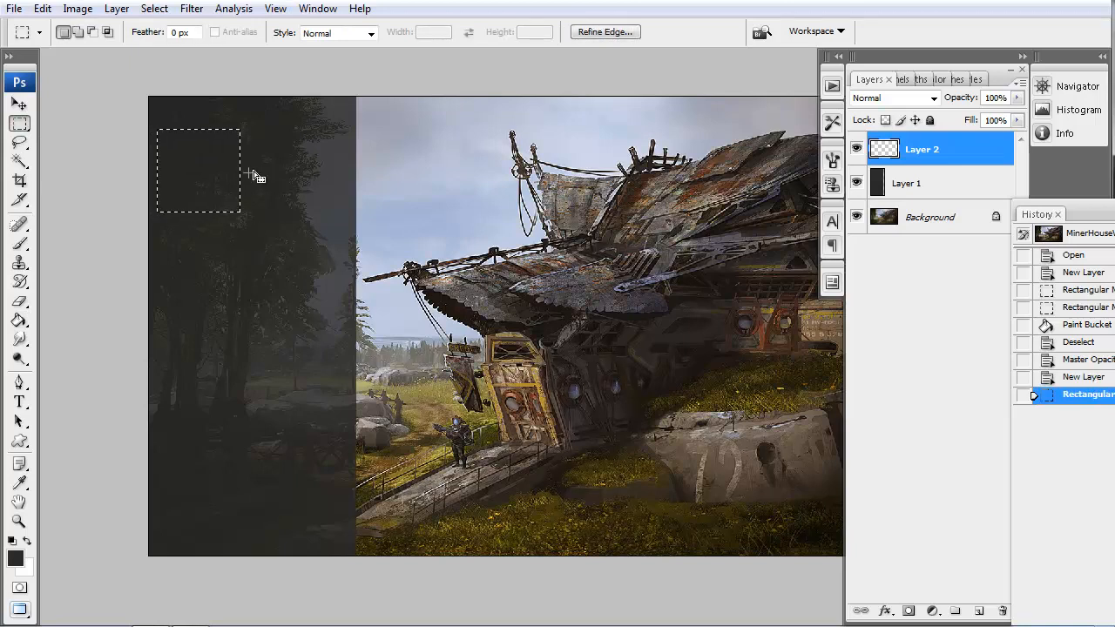
{"action": "left_click_drag", "start_coordinate": [253, 174], "coordinate": [227, 216]}
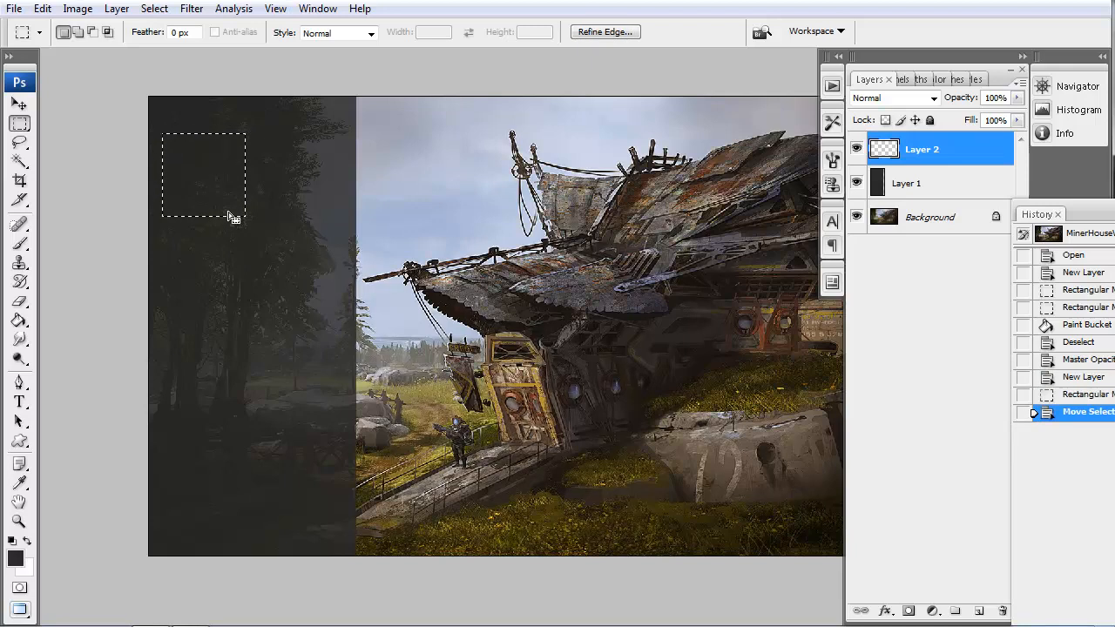
{"action": "mouse_move", "coordinate": [585, 405]}
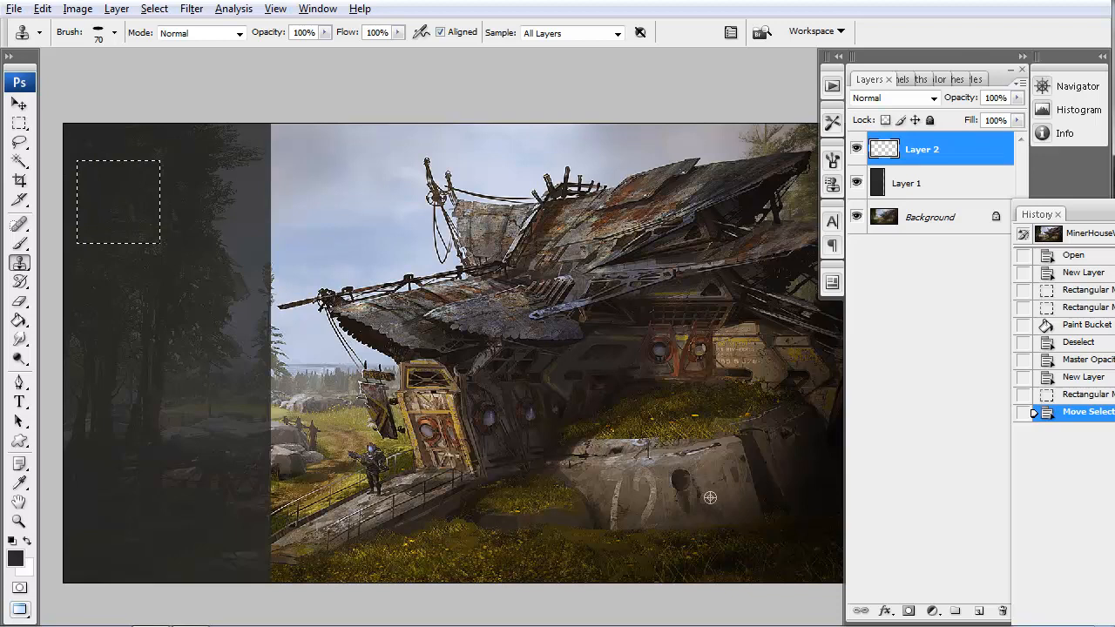
- Clone weathered roof texture into the square swatch and blend brown paint over it
{"action": "left_click_drag", "start_coordinate": [711, 499], "coordinate": [554, 477]}
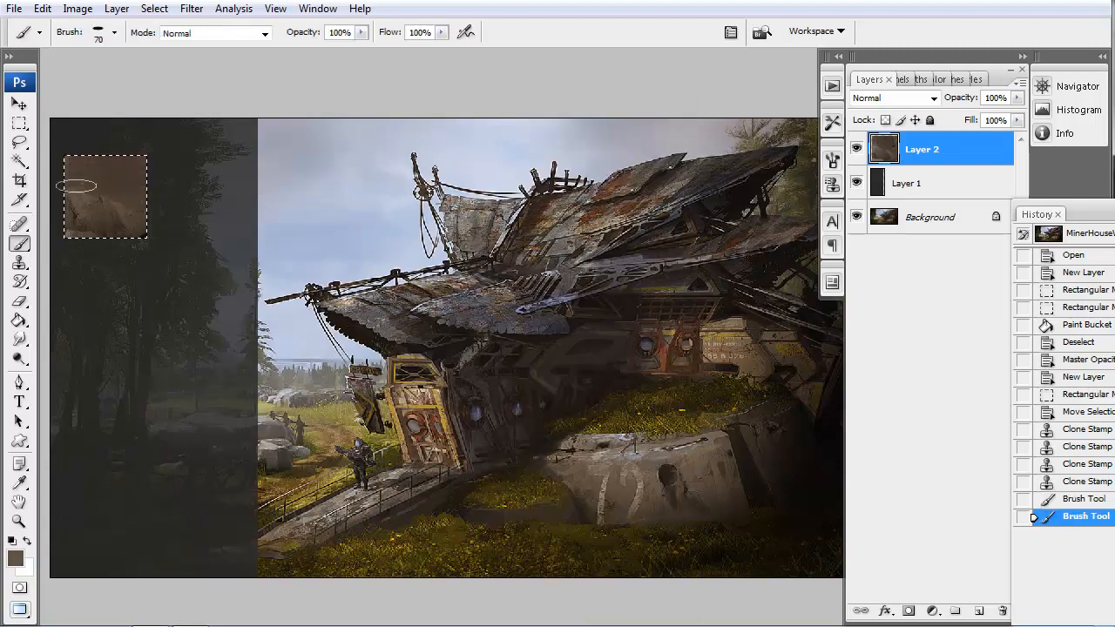
{"action": "left_click_drag", "start_coordinate": [104, 192], "coordinate": [122, 201]}
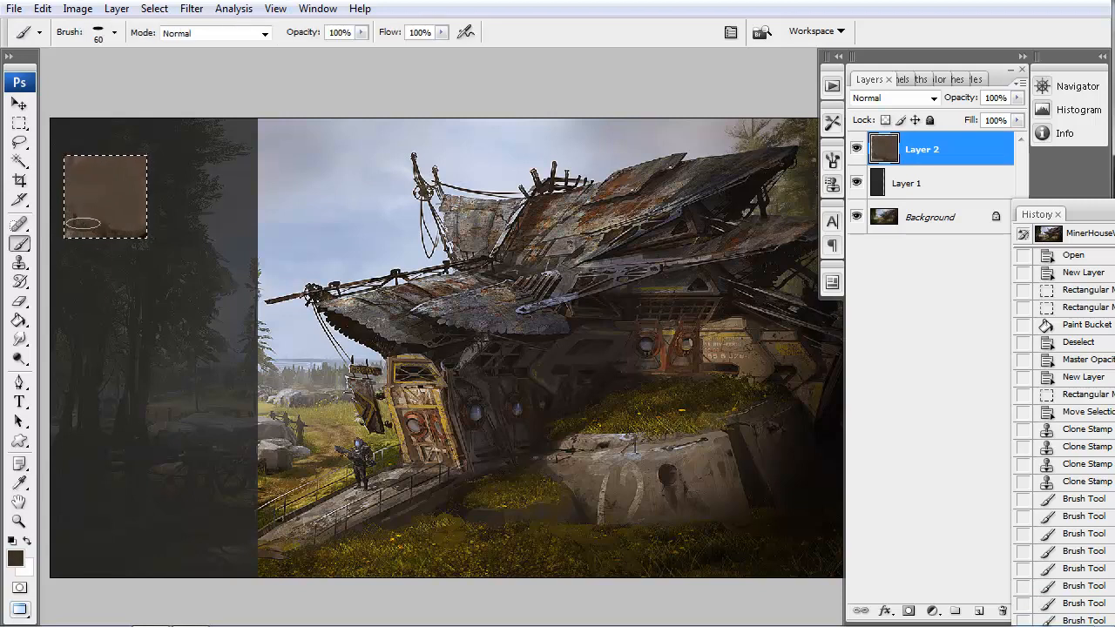
{"action": "left_click", "coordinate": [98, 35]}
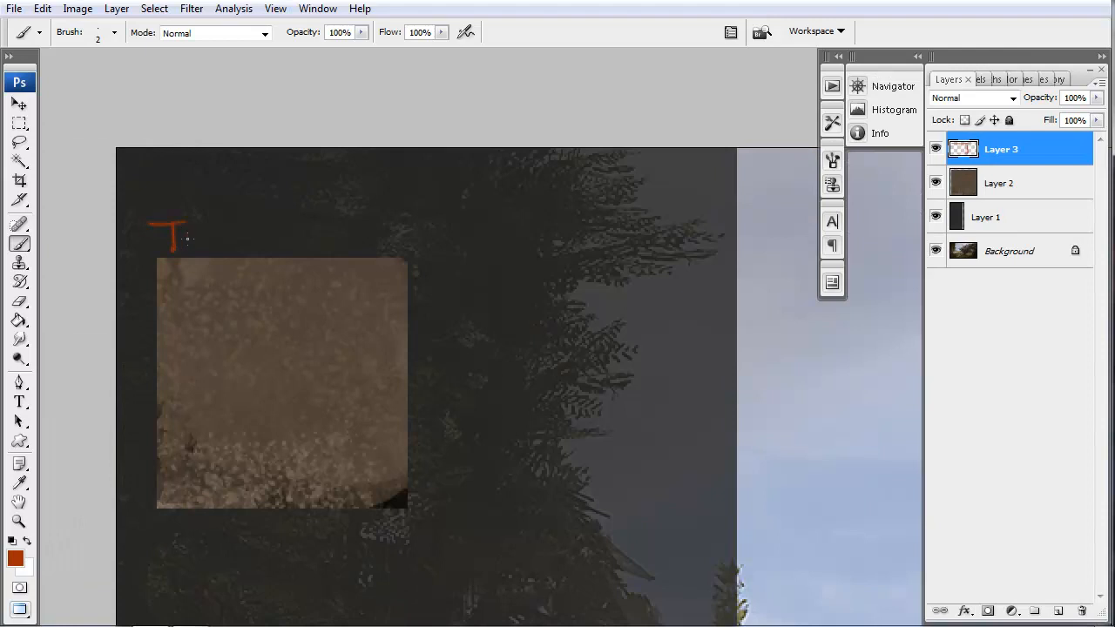
- Hand-write 'Tile', tiling arrows on all four sides and '1024' in red around the swatch
{"action": "left_click_drag", "start_coordinate": [174, 236], "coordinate": [244, 241]}
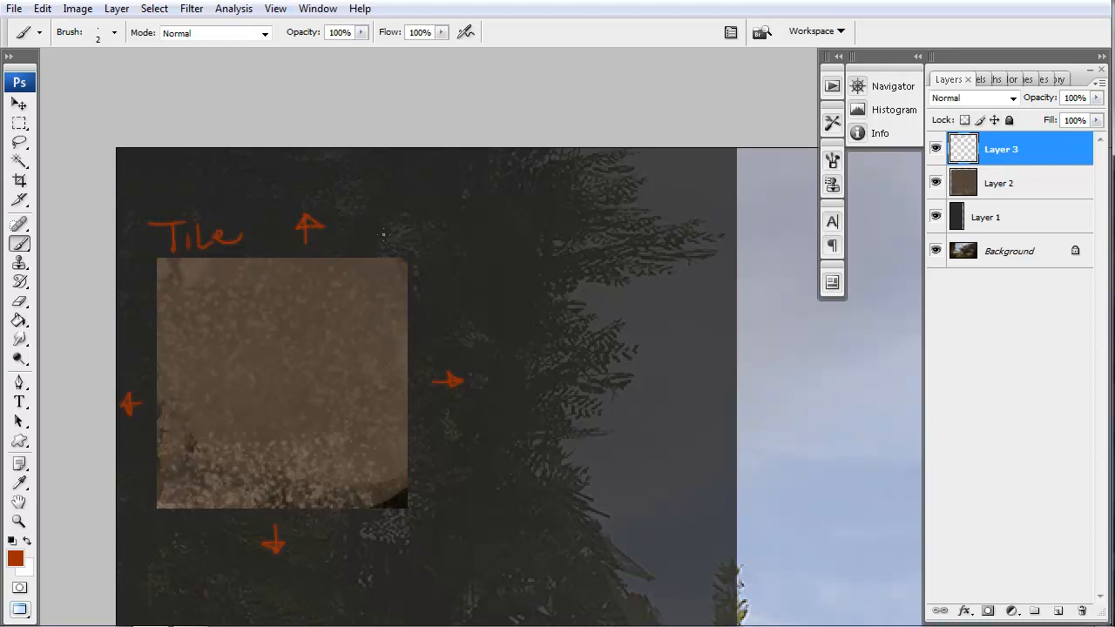
{"action": "left_click_drag", "start_coordinate": [357, 230], "coordinate": [436, 235]}
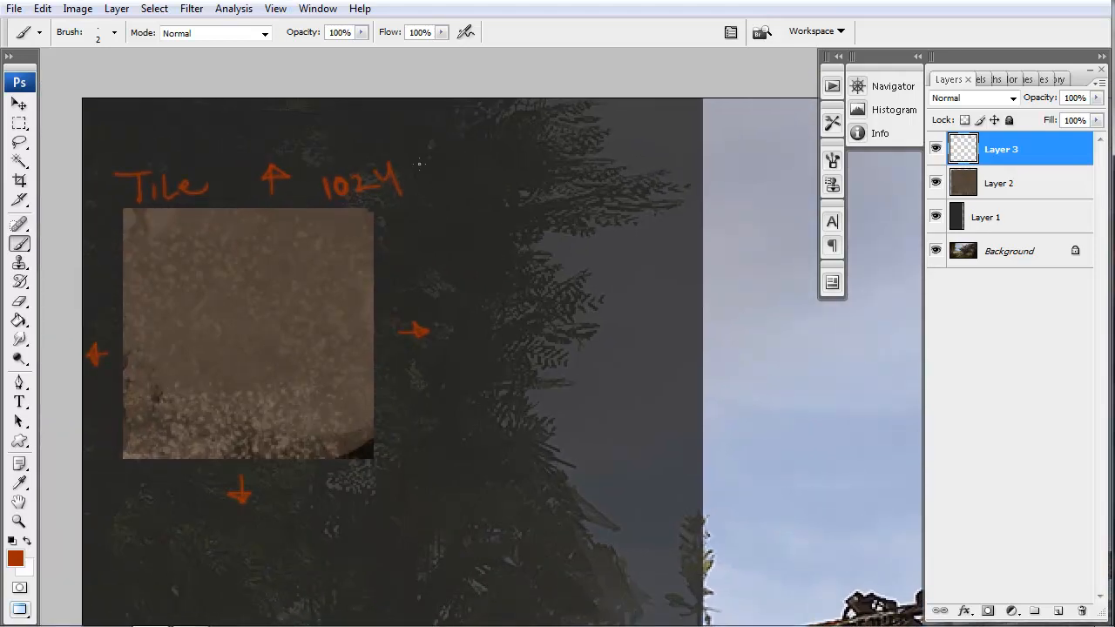
{"action": "left_click_drag", "start_coordinate": [417, 178], "coordinate": [445, 191]}
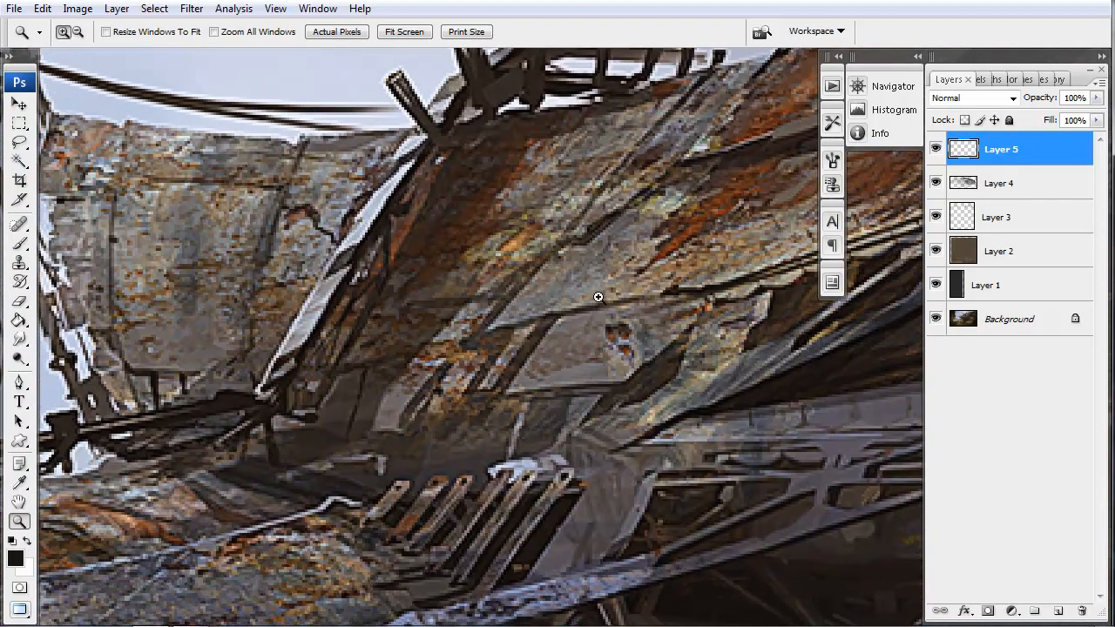
{"action": "mouse_move", "coordinate": [509, 279]}
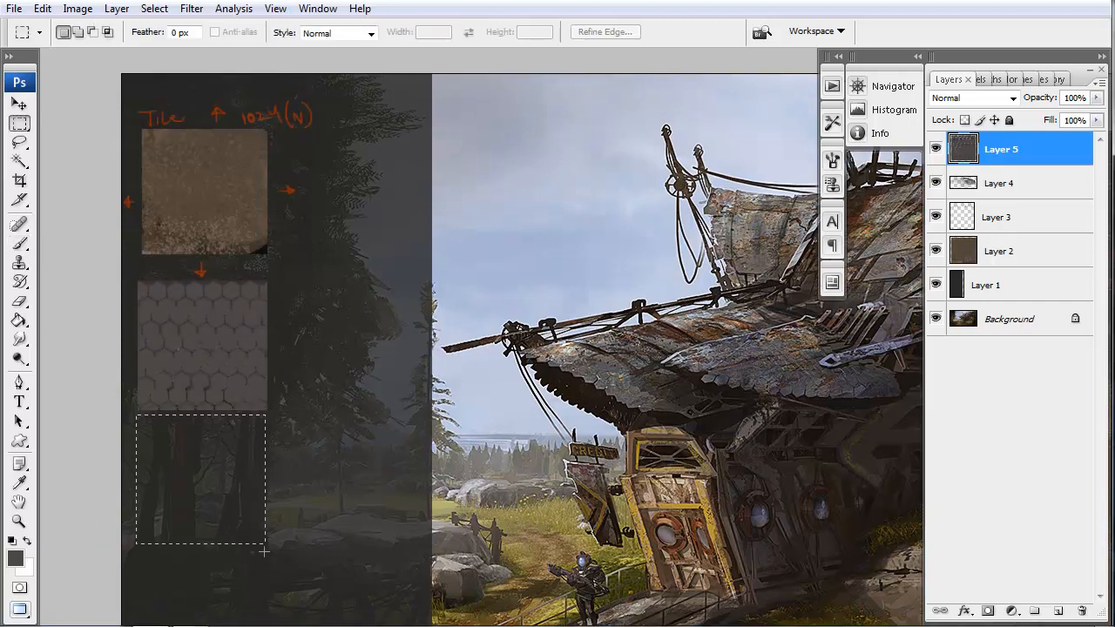
- Switch to the Brush to paint the hexagonal roof-tile swatch below the first
{"action": "left_click", "coordinate": [18, 223]}
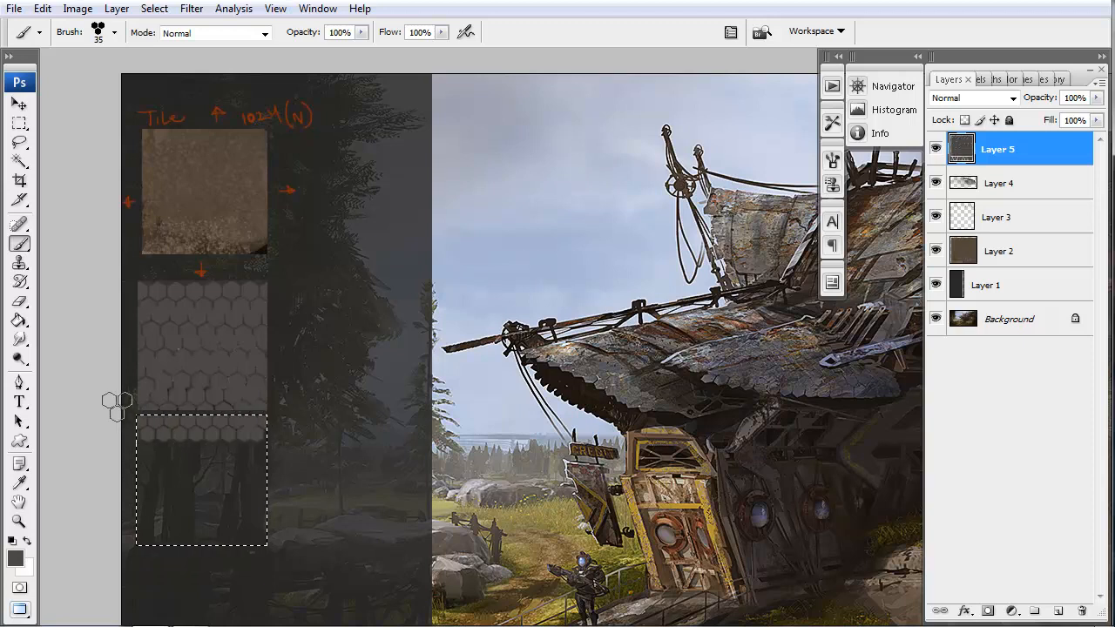
{"action": "mouse_move", "coordinate": [405, 425]}
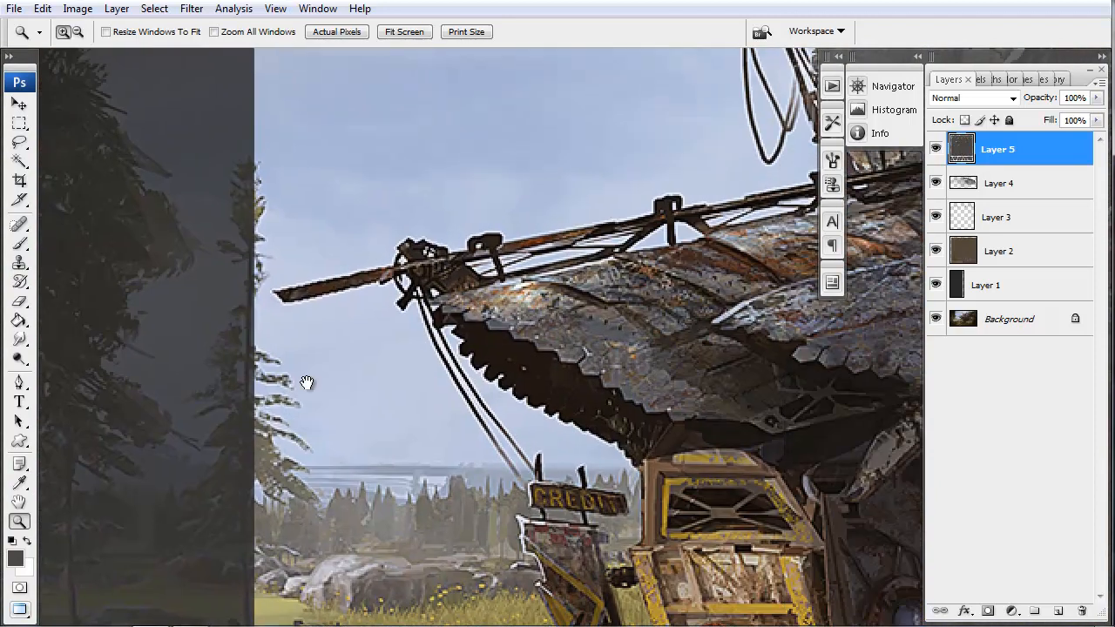
{"action": "mouse_move", "coordinate": [37, 559]}
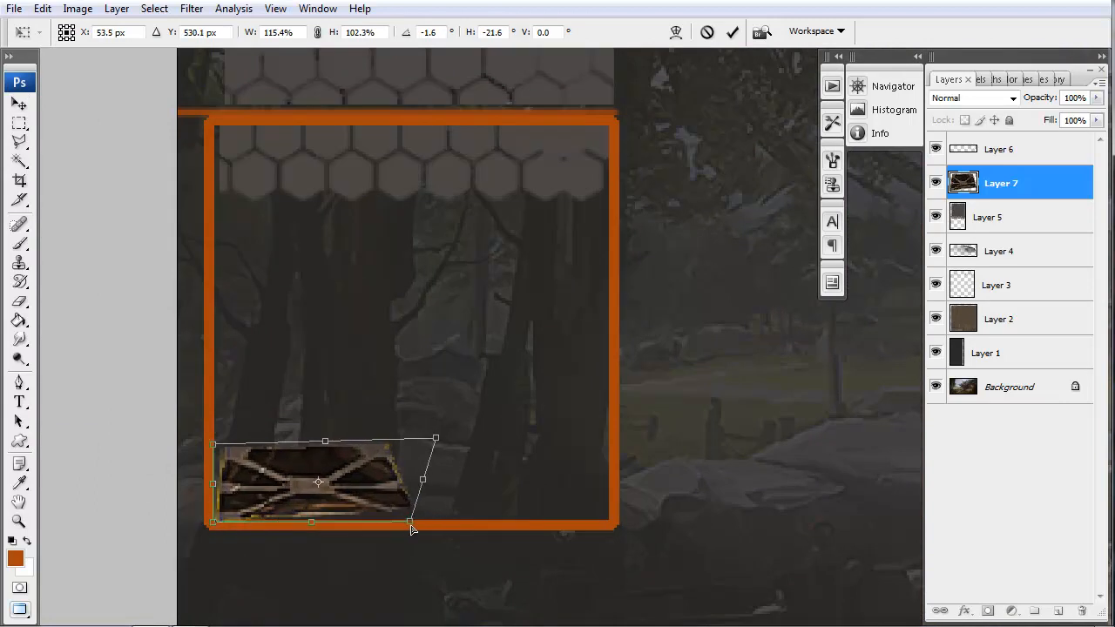
- Fit the pasted detail into the orange frame's bottom, then lasso a tech paneling section from the Background
{"action": "left_click_drag", "start_coordinate": [411, 530], "coordinate": [426, 526]}
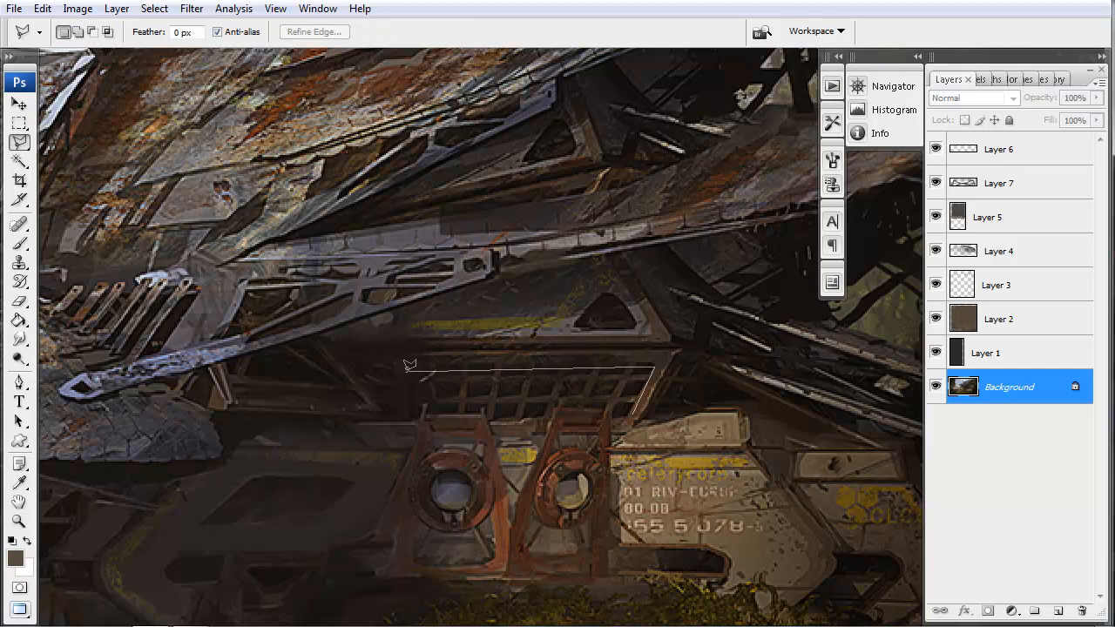
{"action": "left_click_drag", "start_coordinate": [409, 365], "coordinate": [659, 423]}
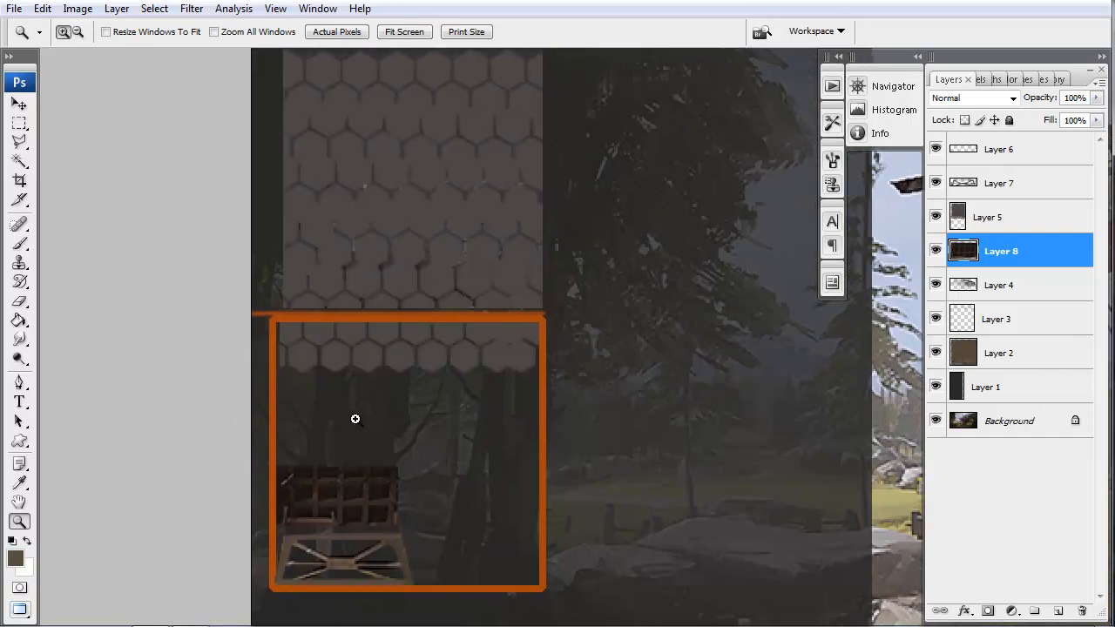
{"action": "mouse_move", "coordinate": [664, 373]}
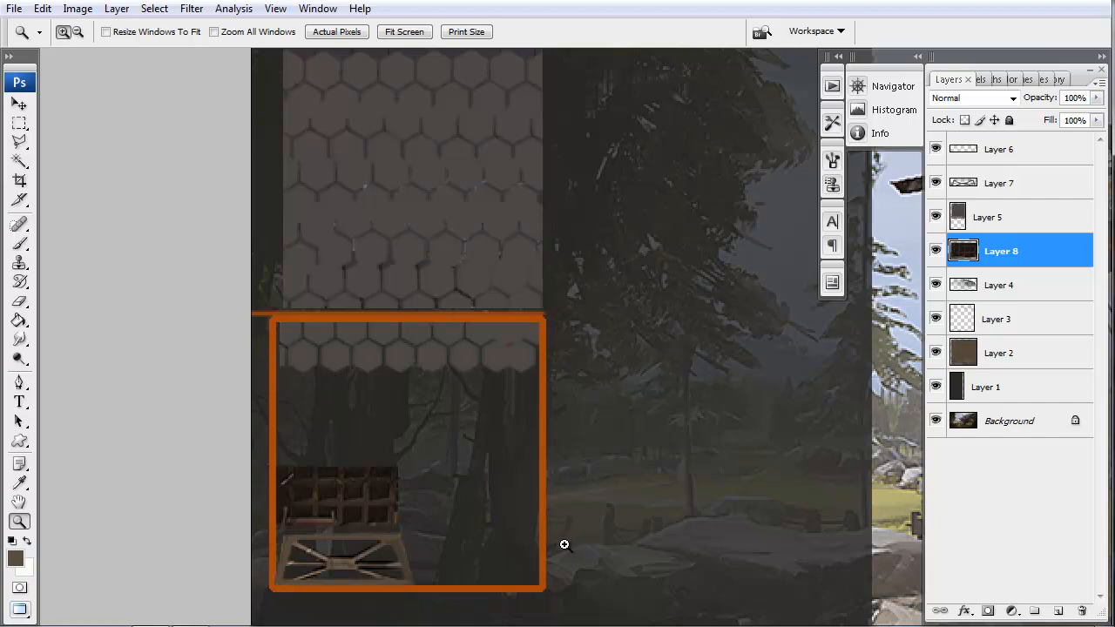
{"action": "mouse_move", "coordinate": [209, 388]}
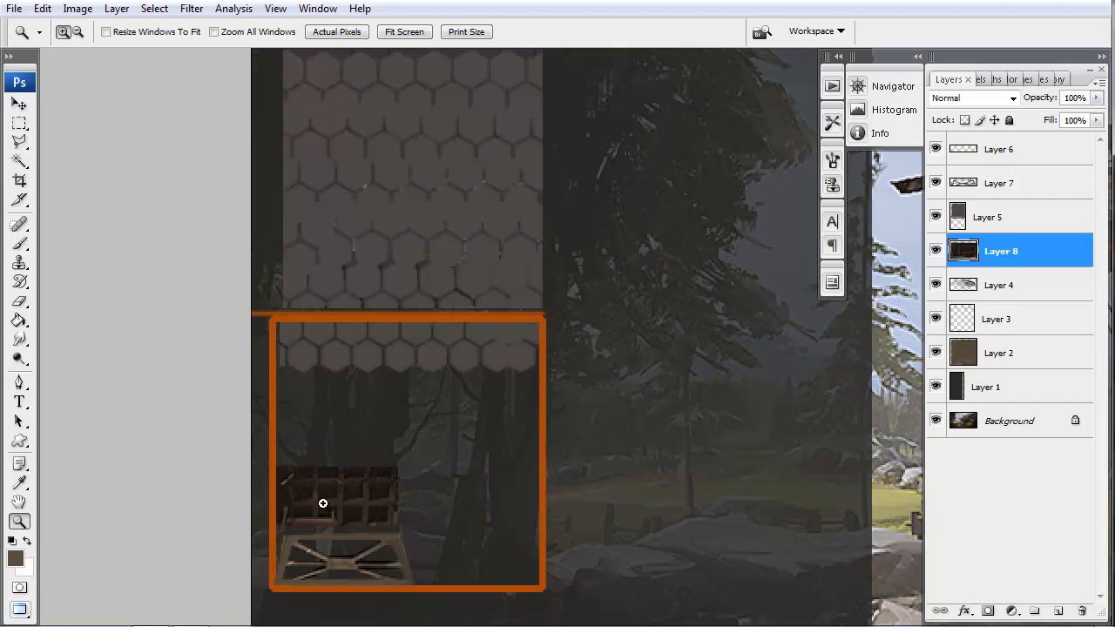
- Marquee-select the grille portion of the Layer 8 paneling inside the orange frame
{"action": "left_click_drag", "start_coordinate": [281, 470], "coordinate": [394, 525]}
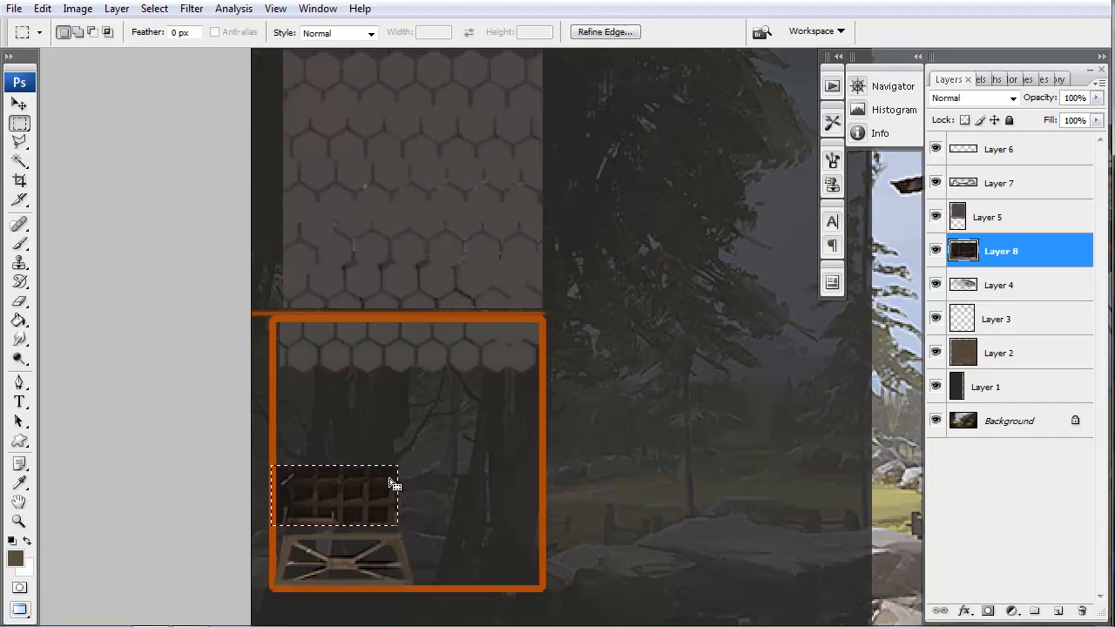
{"action": "mouse_move", "coordinate": [293, 520]}
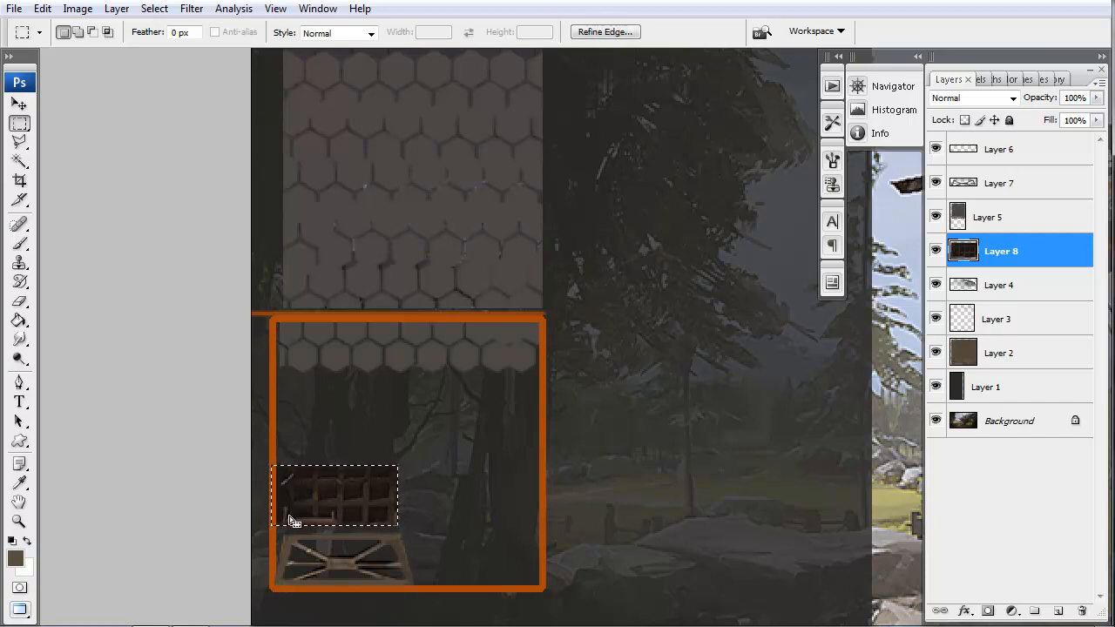
{"action": "mouse_move", "coordinate": [394, 510]}
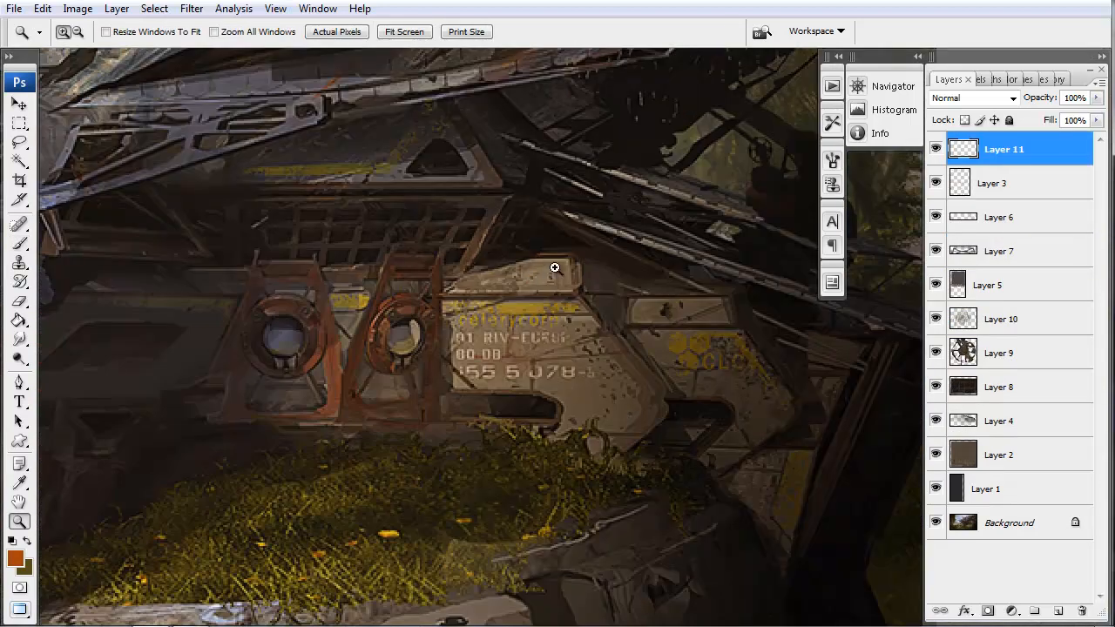
{"action": "mouse_move", "coordinate": [380, 320]}
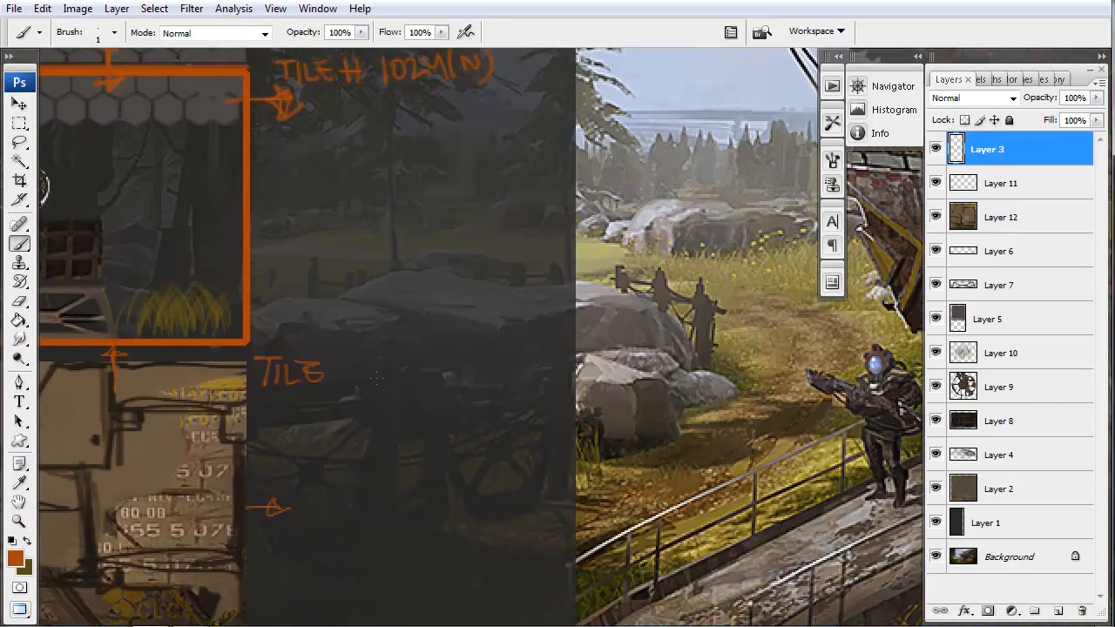
- Hand-write orange TILE notes and arrows beside the side panel swatches
{"action": "left_click_drag", "start_coordinate": [340, 375], "coordinate": [409, 375]}
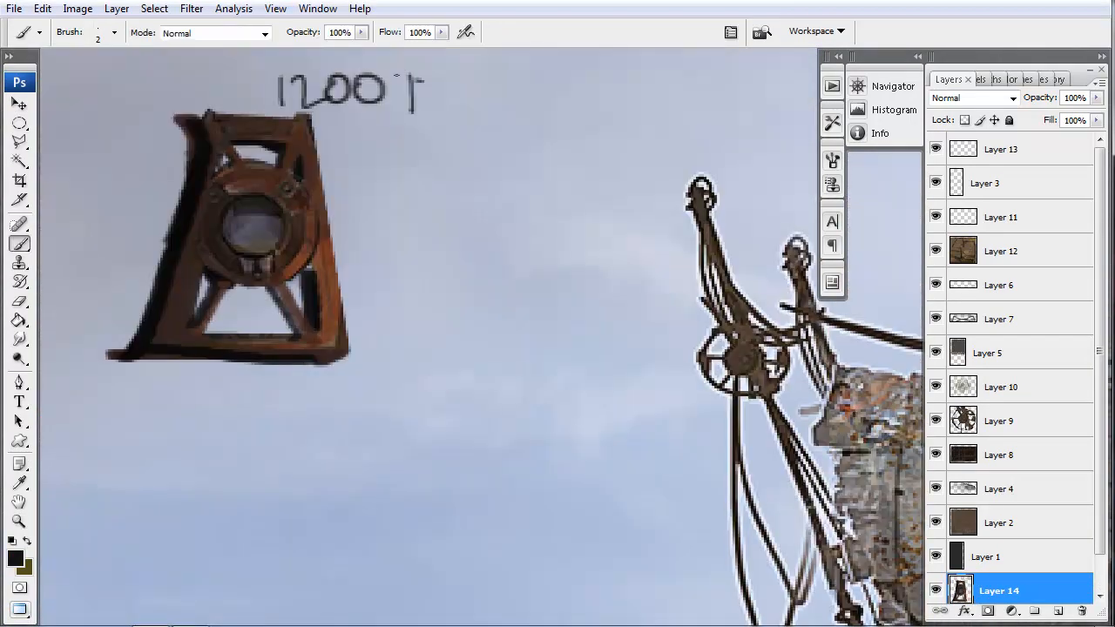
- Write the triangle count in small black brush above the isolated rusty frame part
{"action": "left_click_drag", "start_coordinate": [409, 91], "coordinate": [501, 90]}
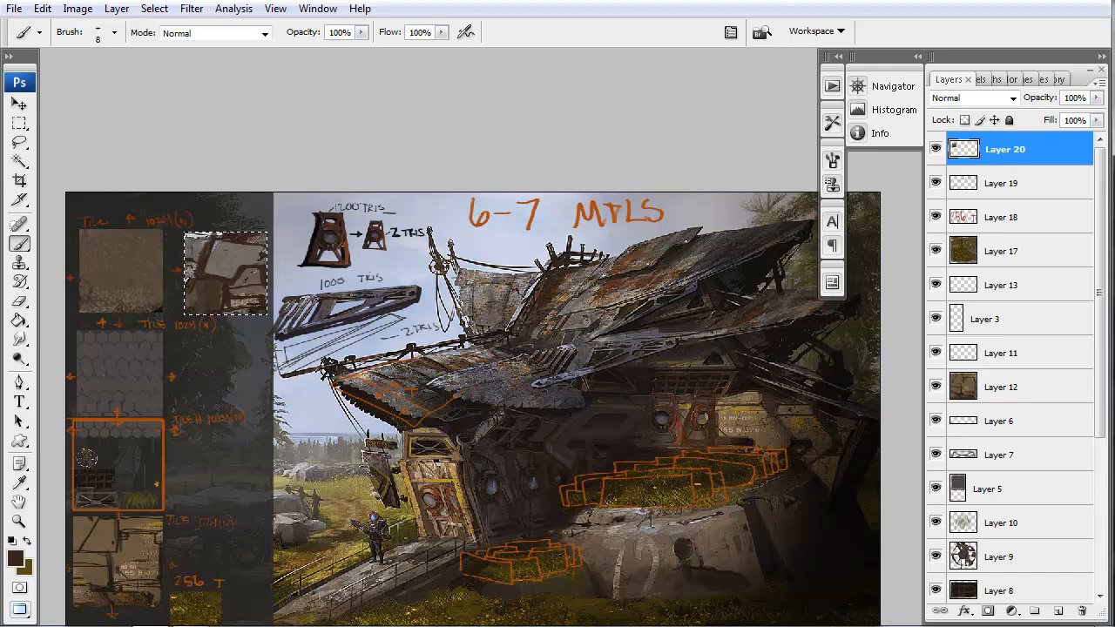
- Pick the tool for moving the duplicated frame part into the side panel beside the orange swatch
{"action": "left_click", "coordinate": [11, 230]}
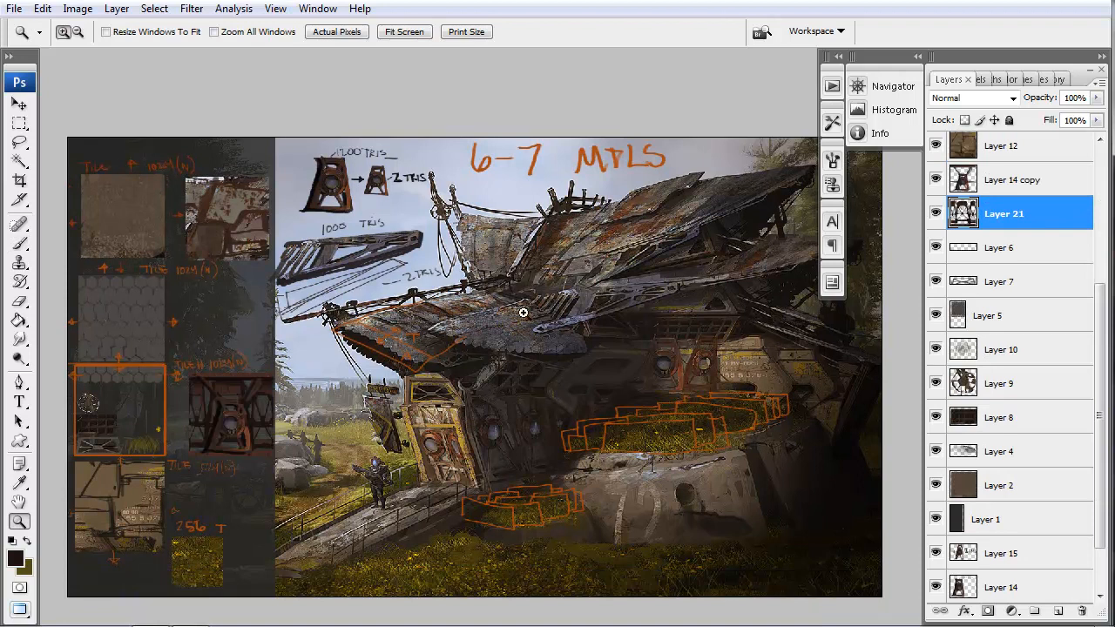
{"action": "mouse_move", "coordinate": [643, 589]}
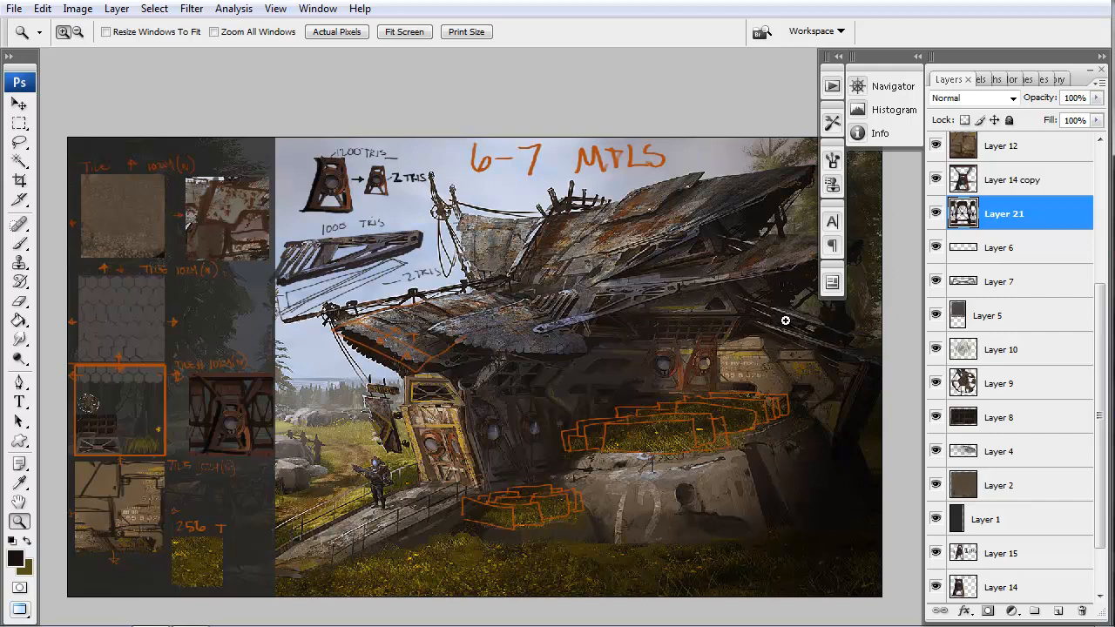
{"action": "mouse_move", "coordinate": [739, 357]}
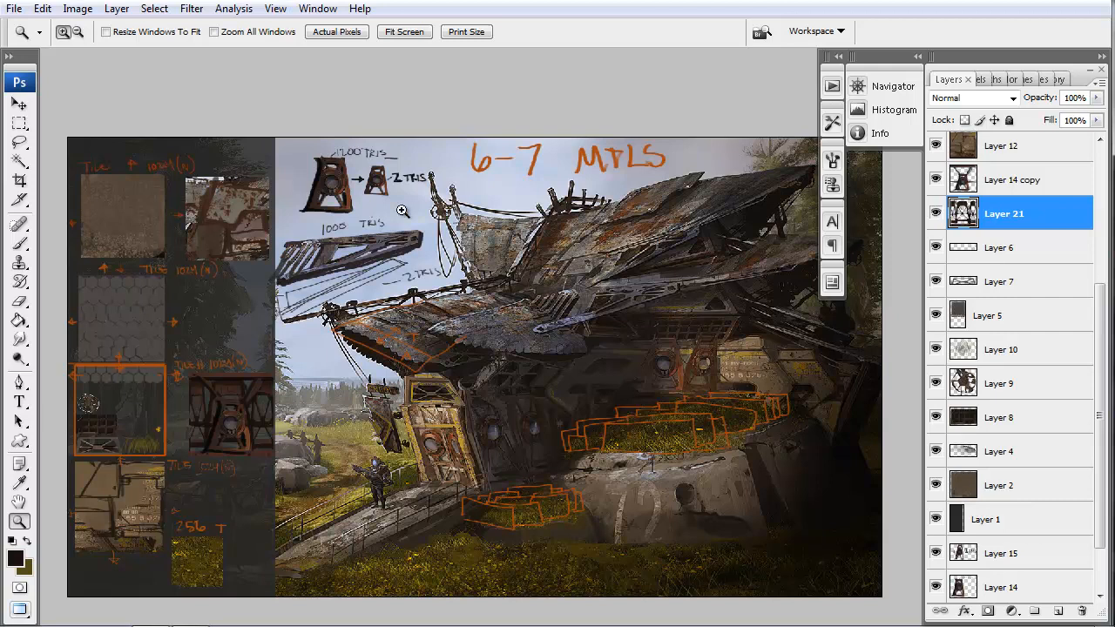
{"action": "mouse_move", "coordinate": [419, 498]}
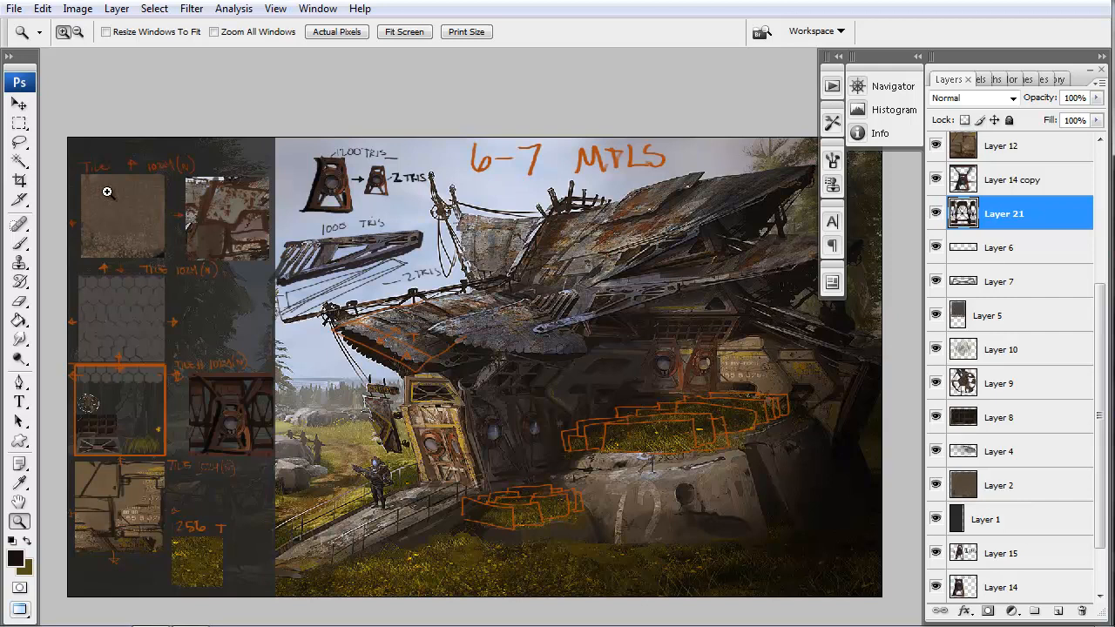
{"action": "mouse_move", "coordinate": [420, 385]}
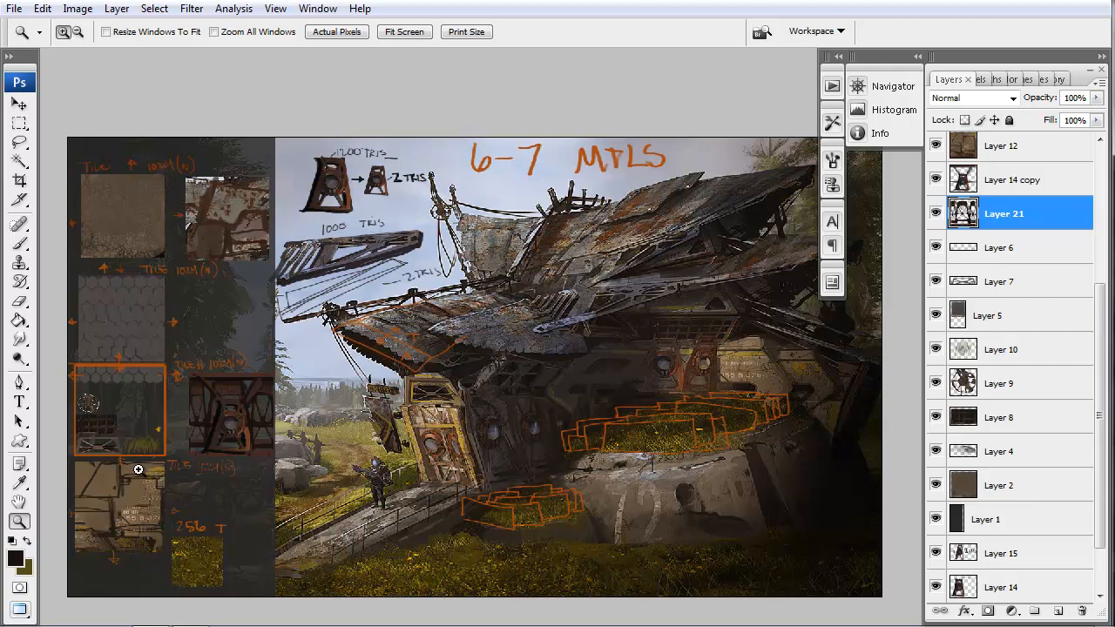
{"action": "mouse_move", "coordinate": [121, 276]}
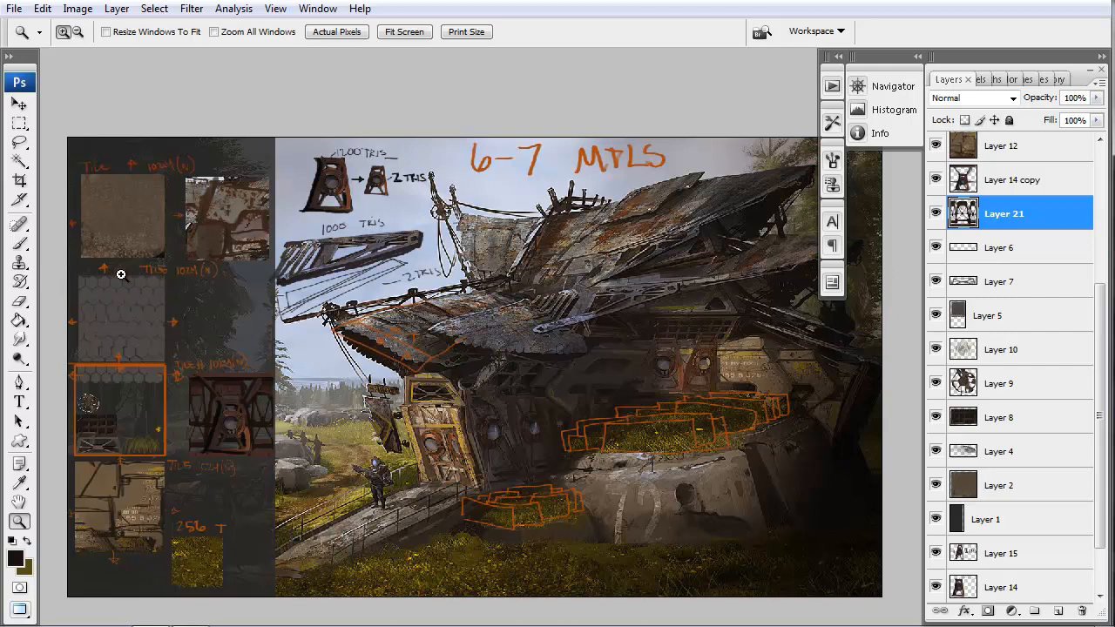